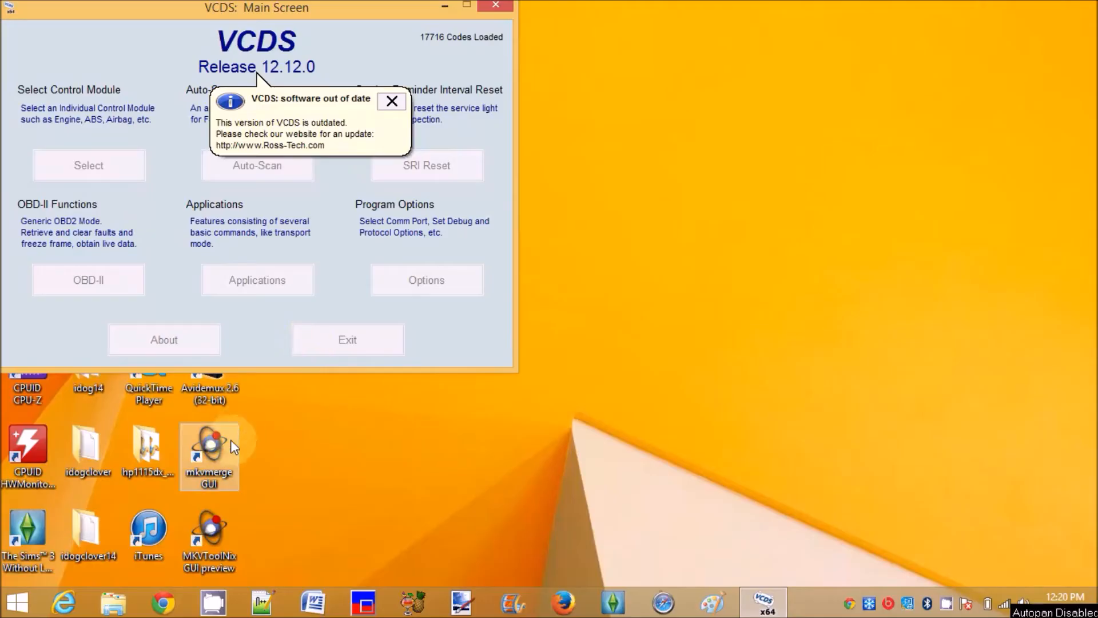
mouse_move(336, 478)
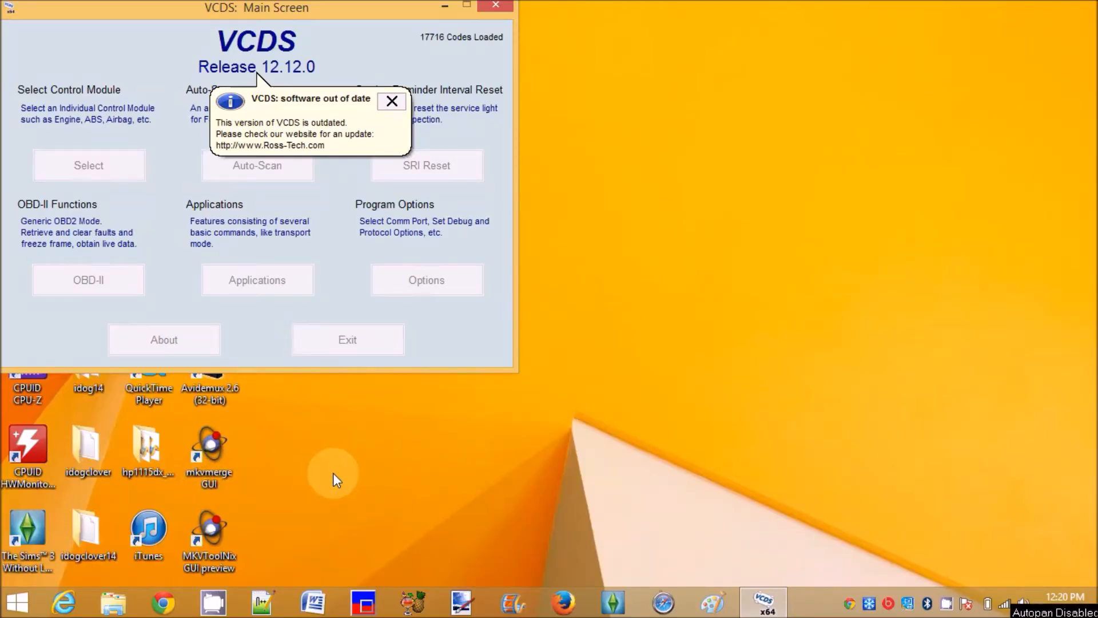
mouse_move(390, 411)
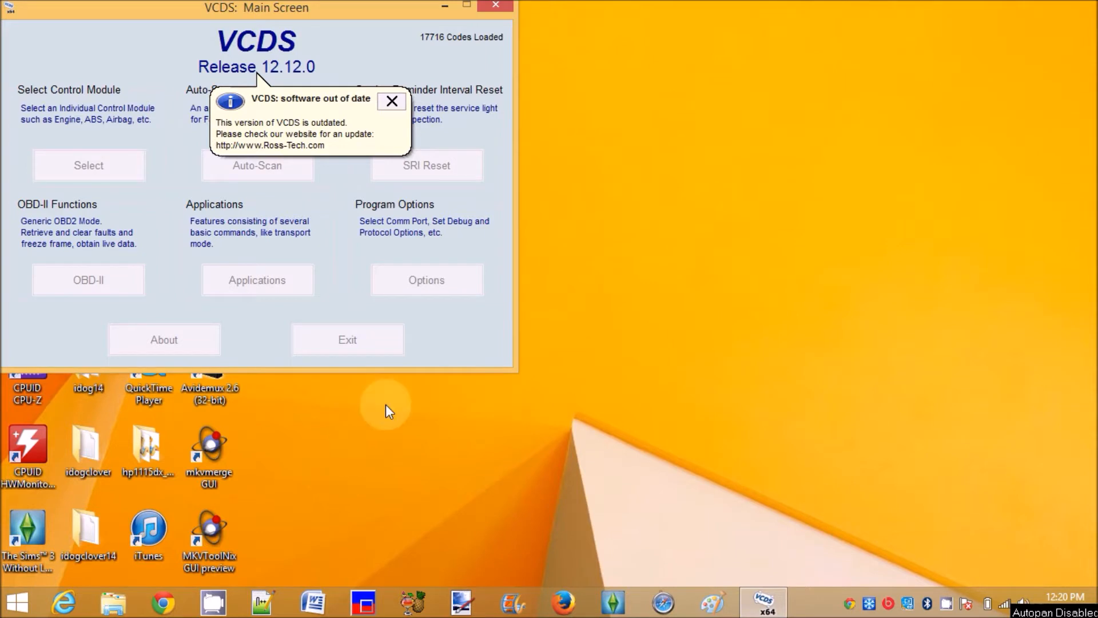
mouse_move(385, 166)
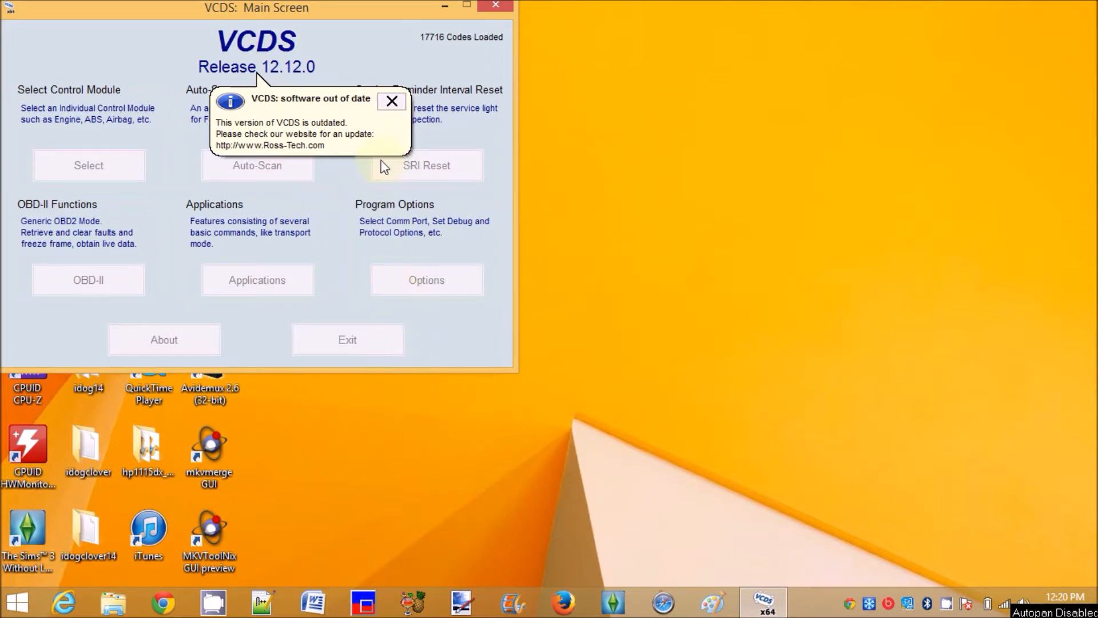
- Dismiss the 'VCDS: software out of date' balloon on the main screen
click(392, 101)
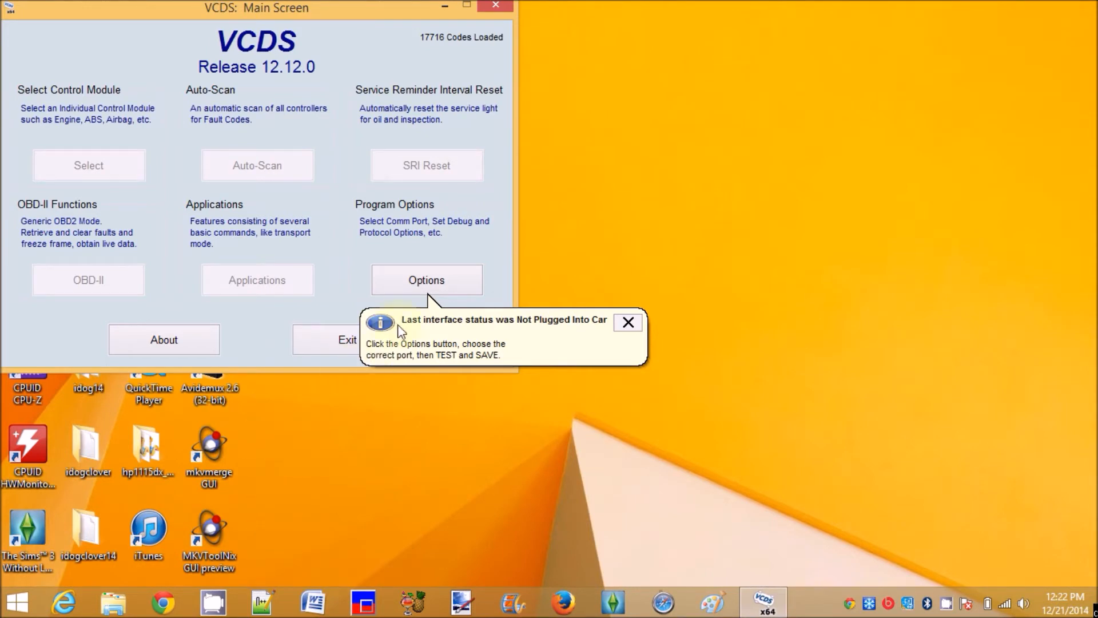
- Run the port test confirming the USB interface is OK, then save the port settings
click(426, 279)
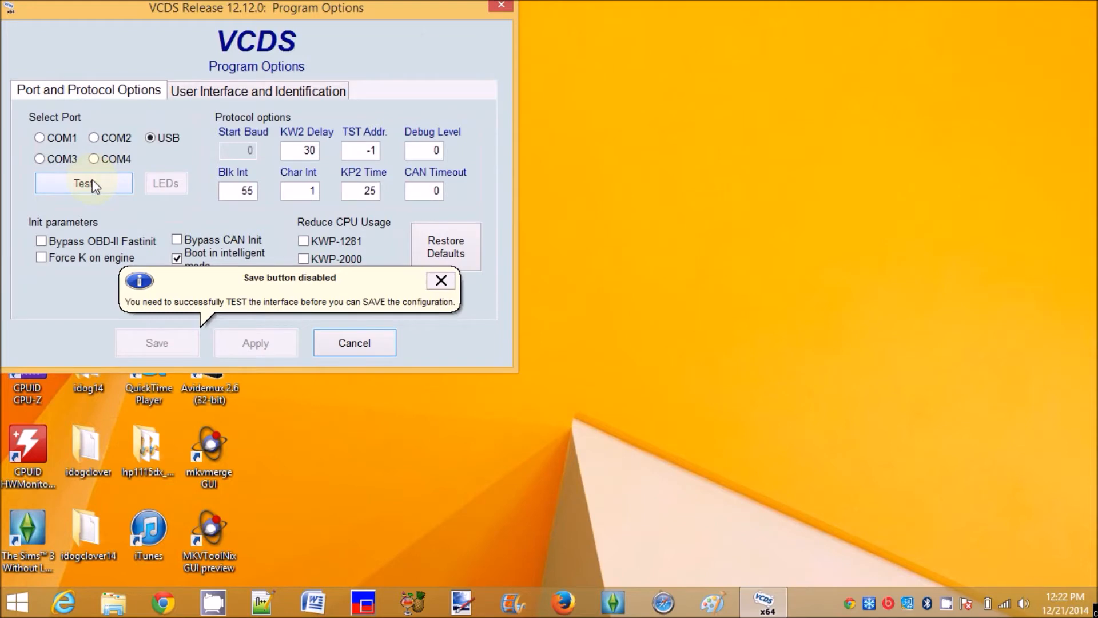
click(441, 280)
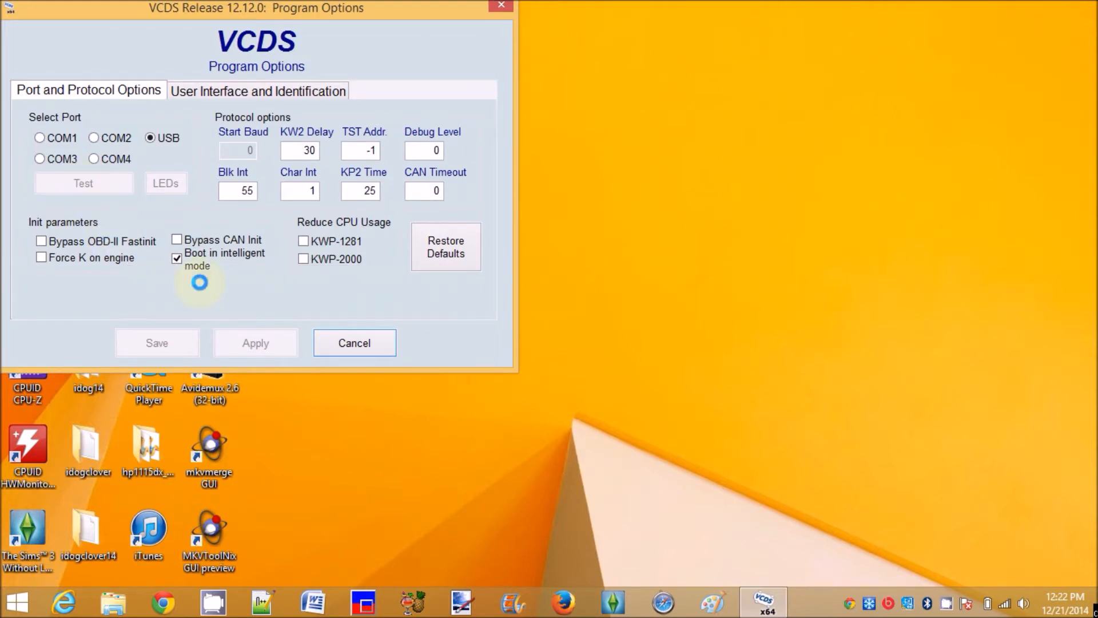
click(84, 183)
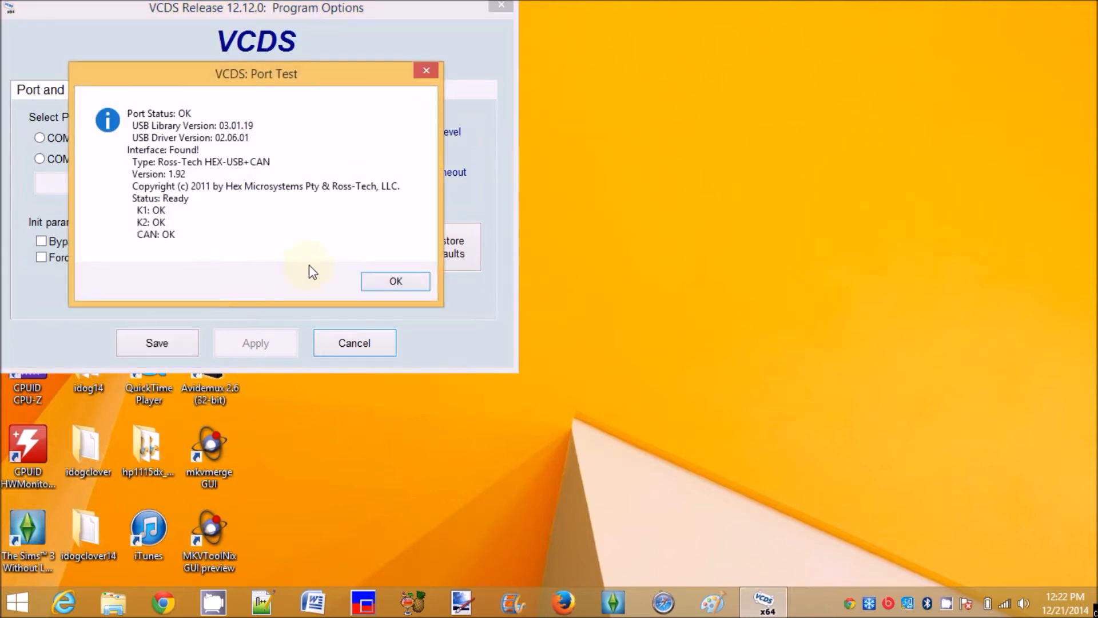
click(395, 280)
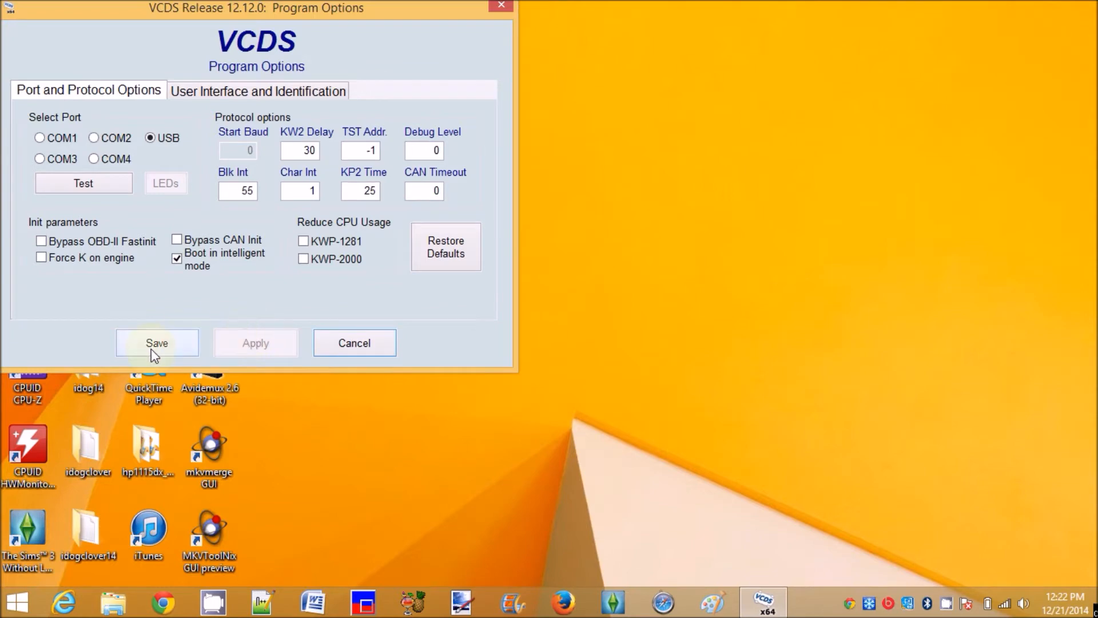
click(157, 343)
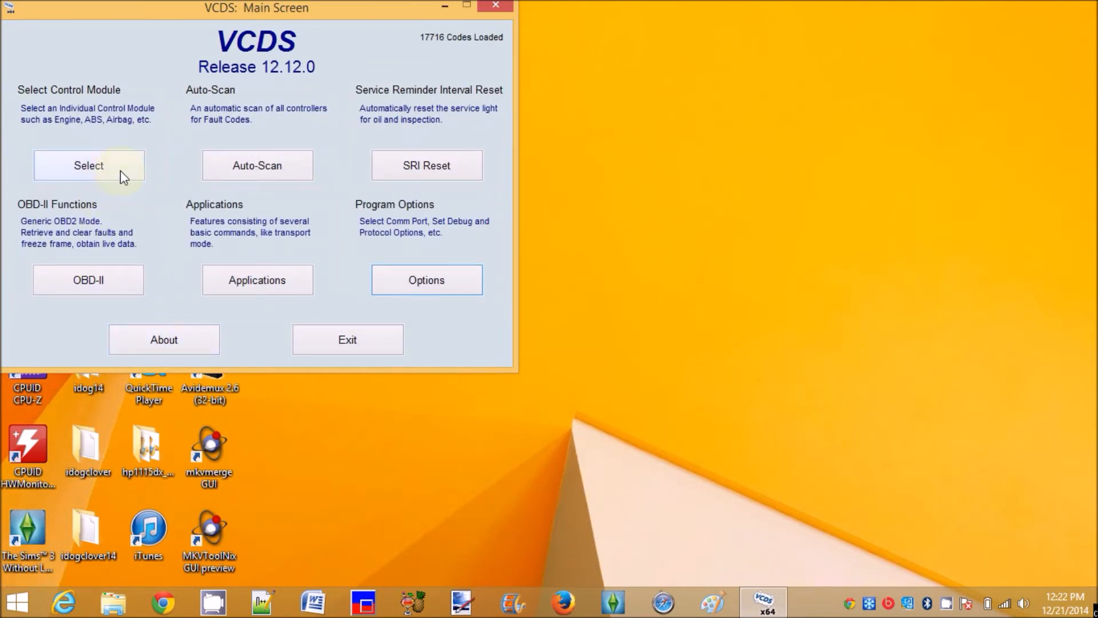
- Connect directly to control module address 77 (Telephone) and show its controller info
click(89, 166)
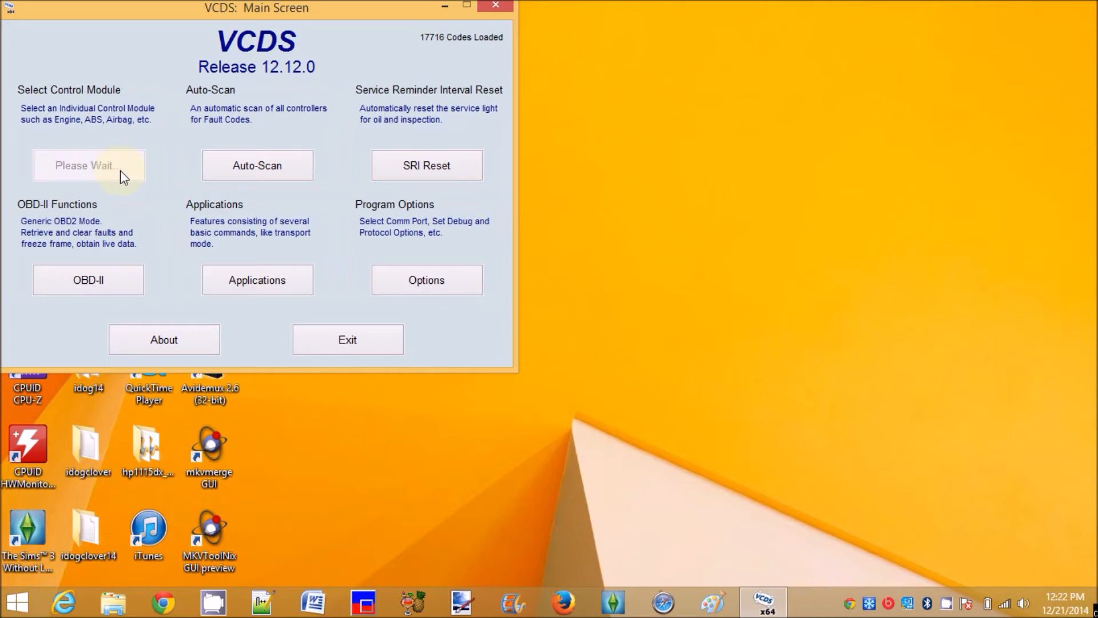
click(88, 165)
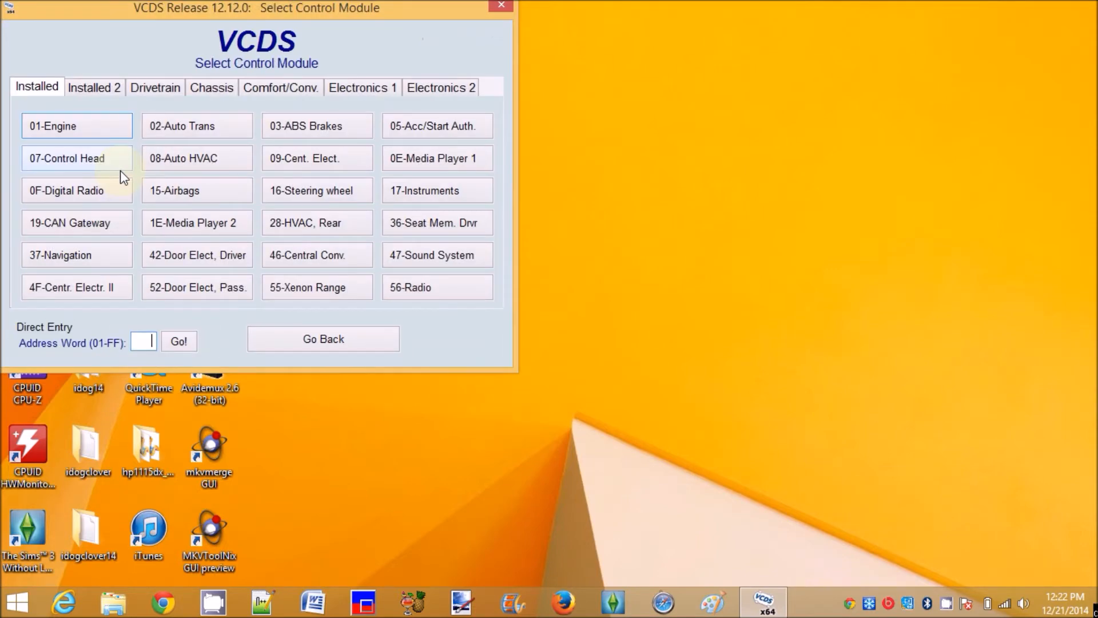
mouse_move(148, 311)
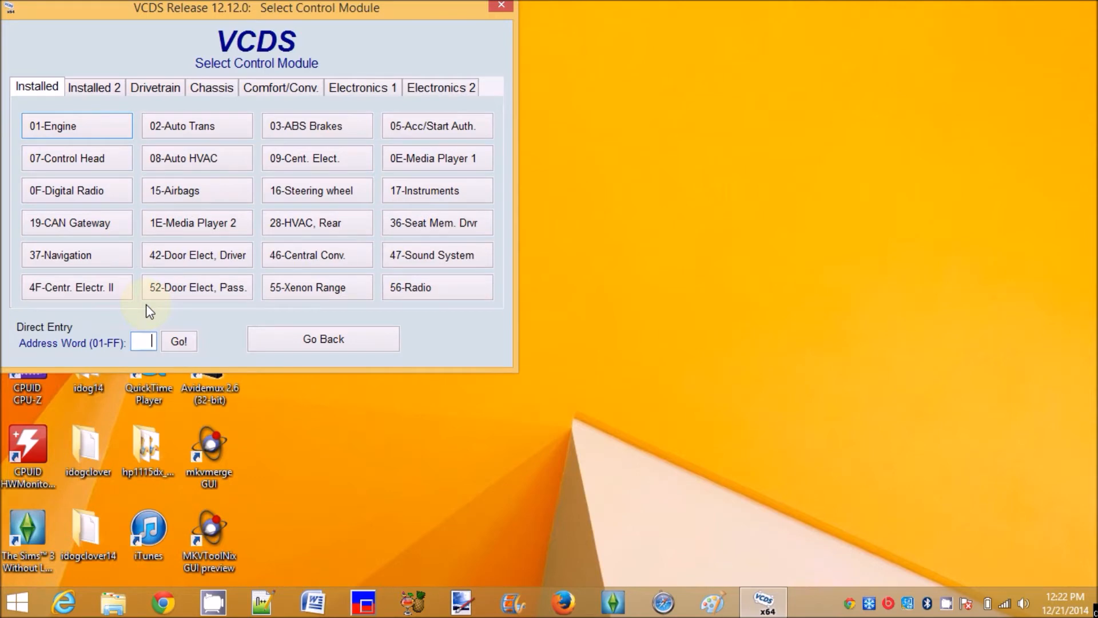
text(77)
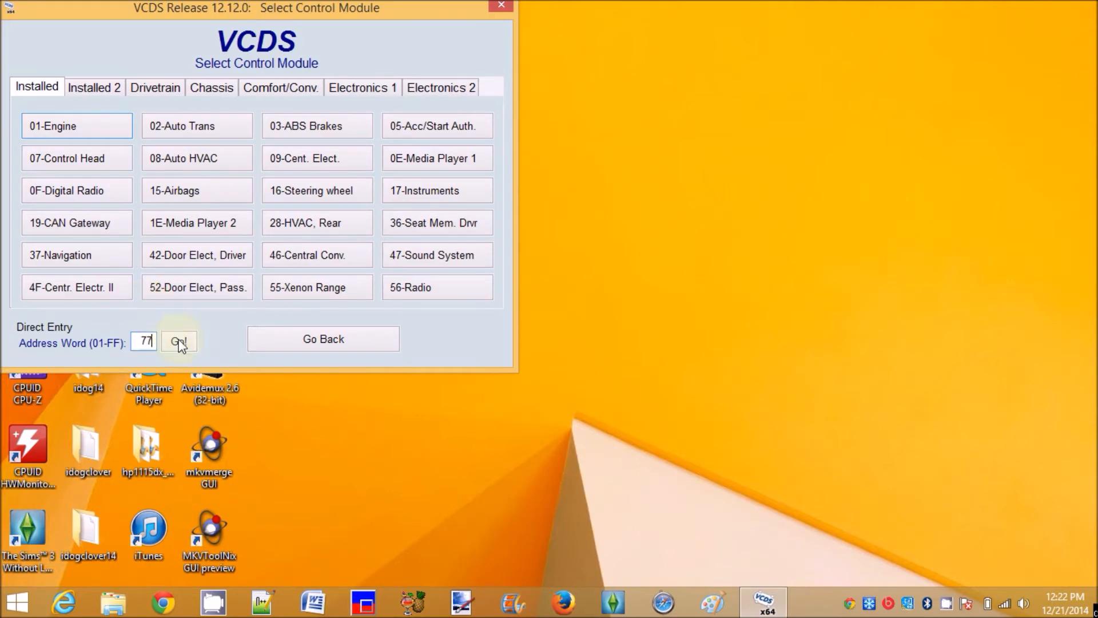
click(180, 339)
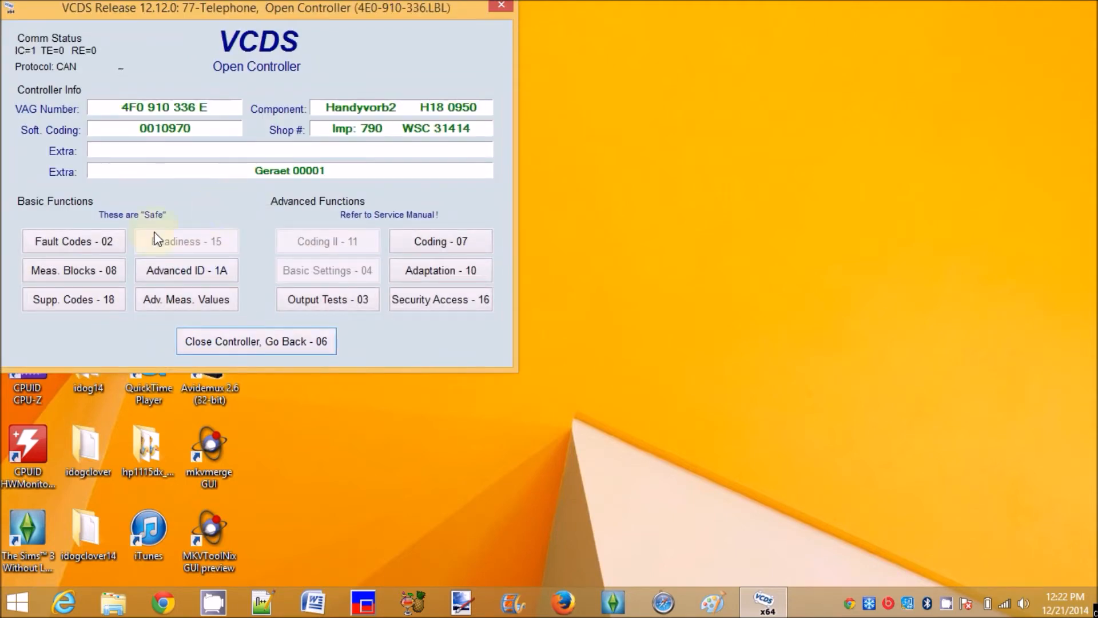
click(73, 241)
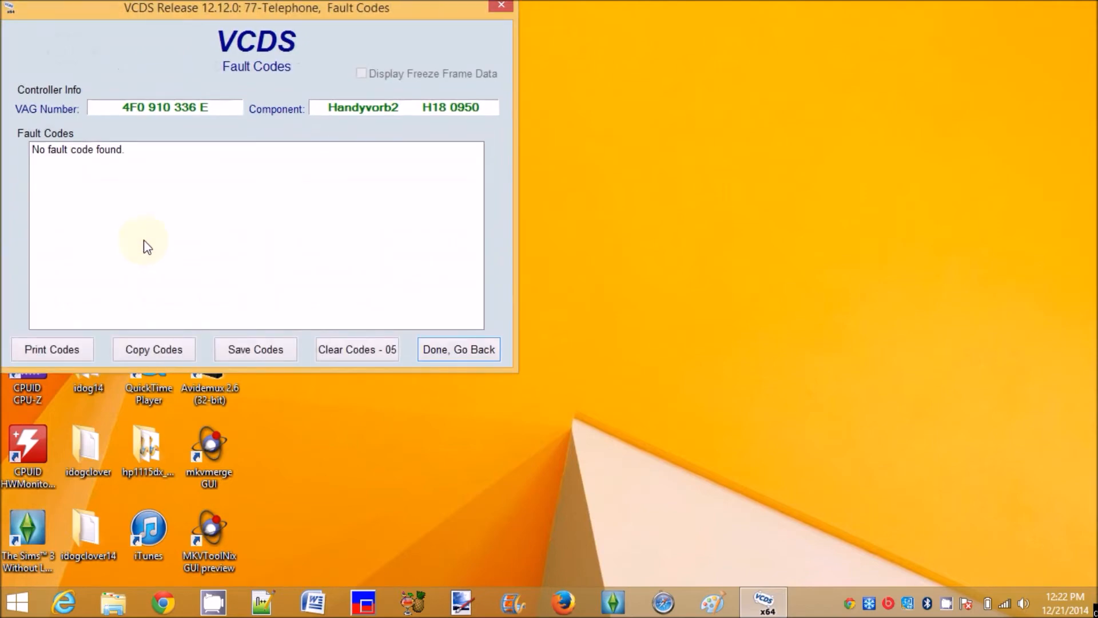
mouse_move(451, 339)
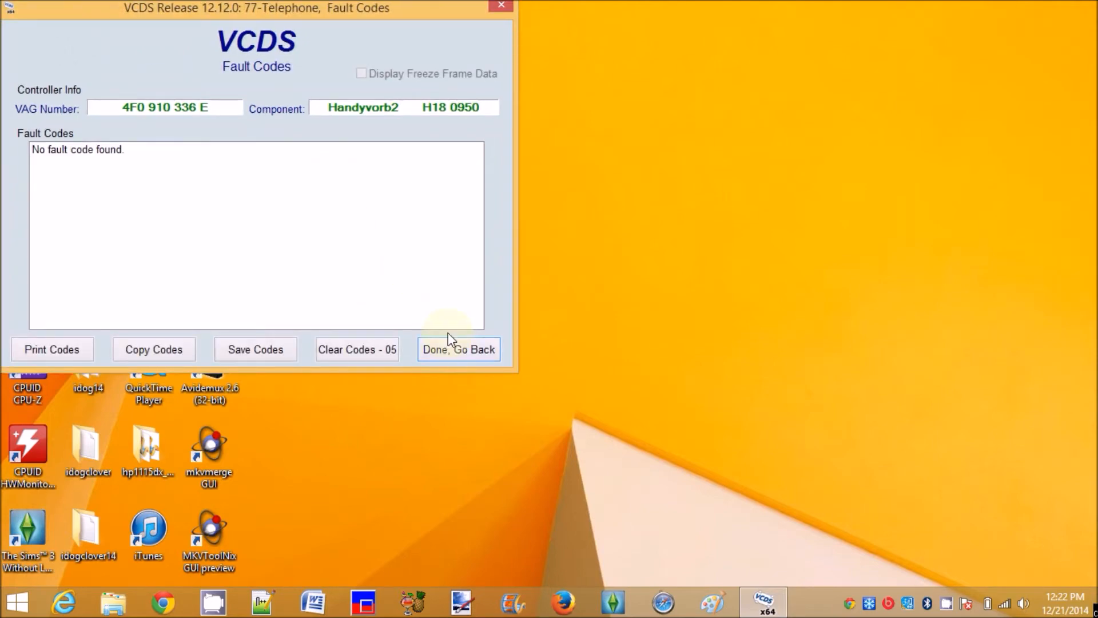
click(458, 349)
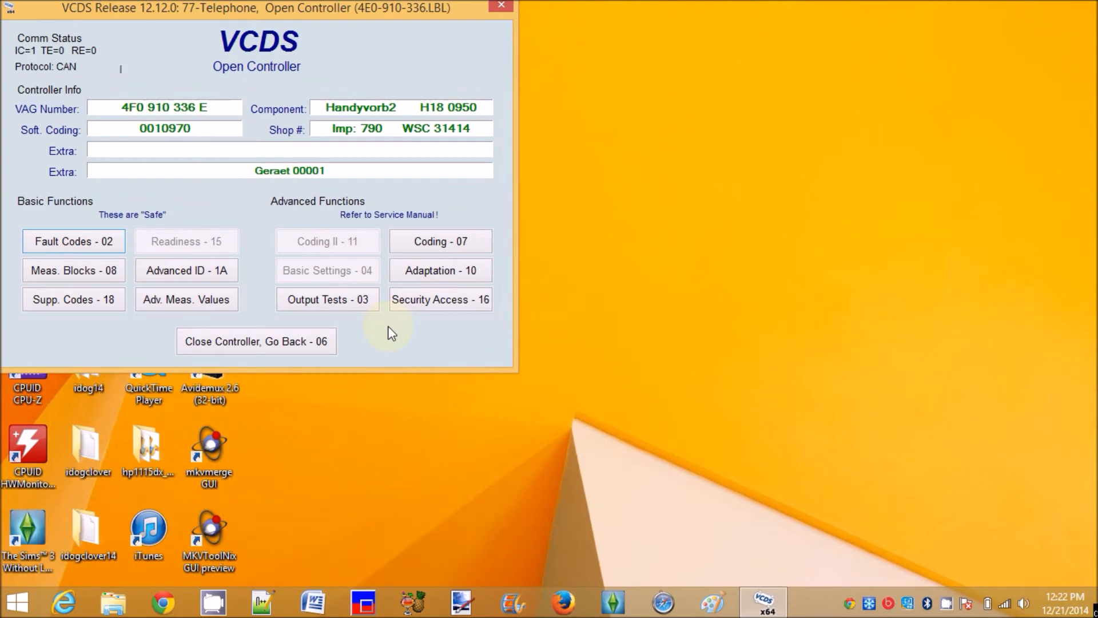
- Read adaptation channel 133 (Bluetooth, stored value 1) and attempt channel 132
click(440, 270)
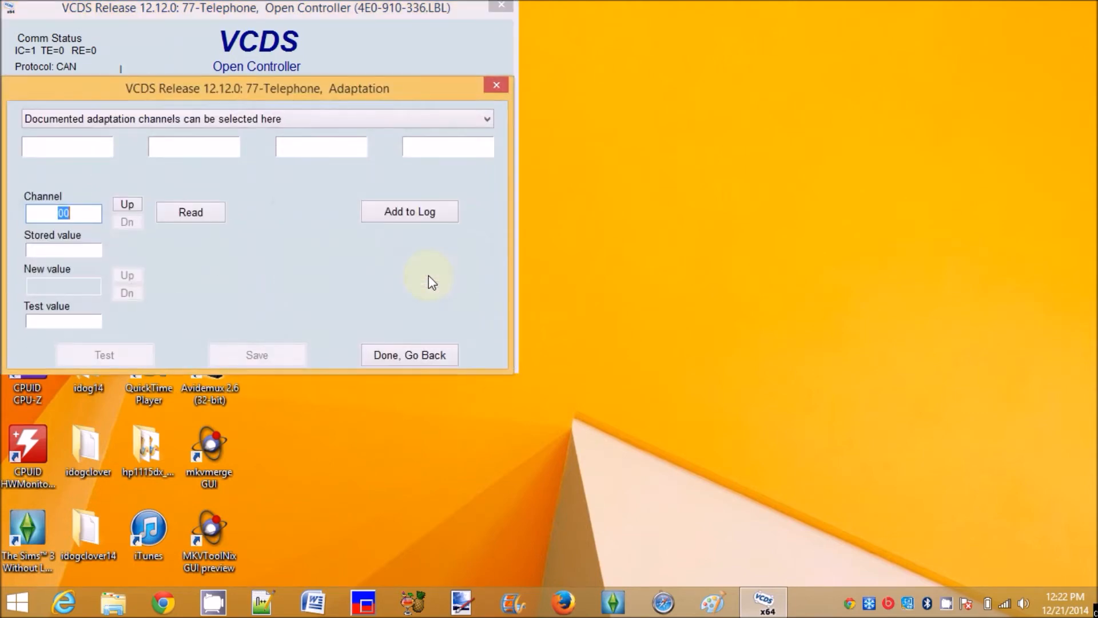
mouse_move(296, 291)
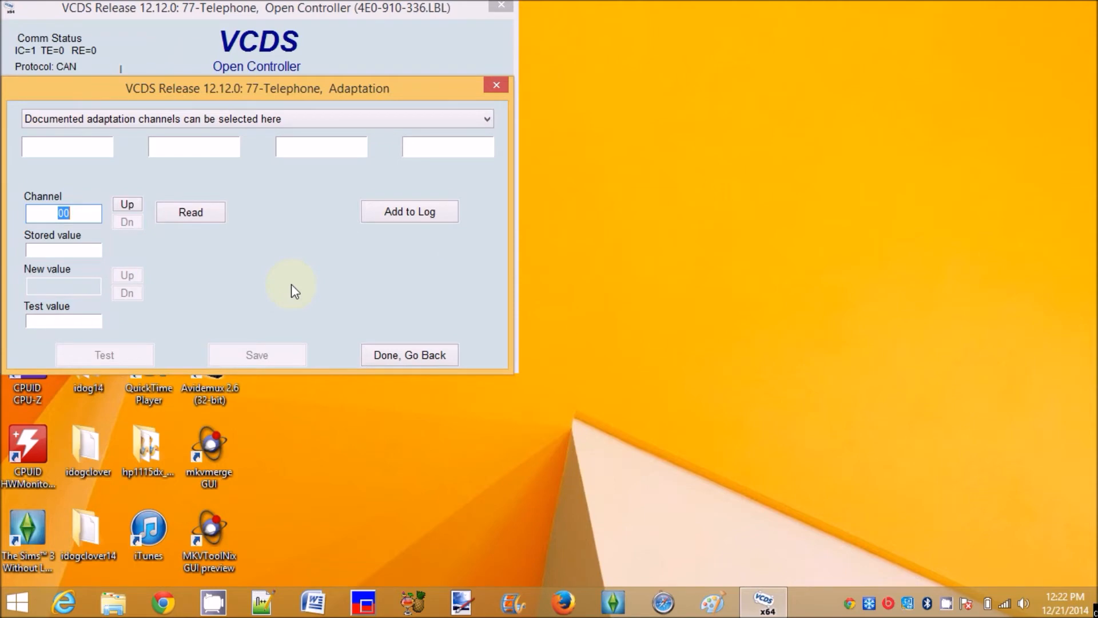
text(133)
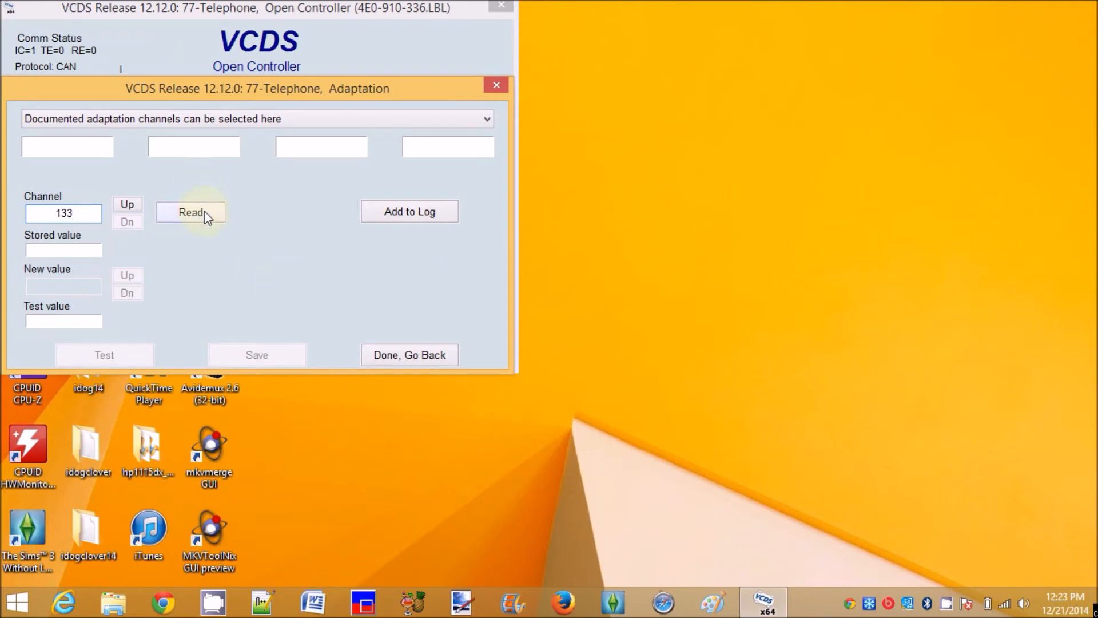
click(191, 213)
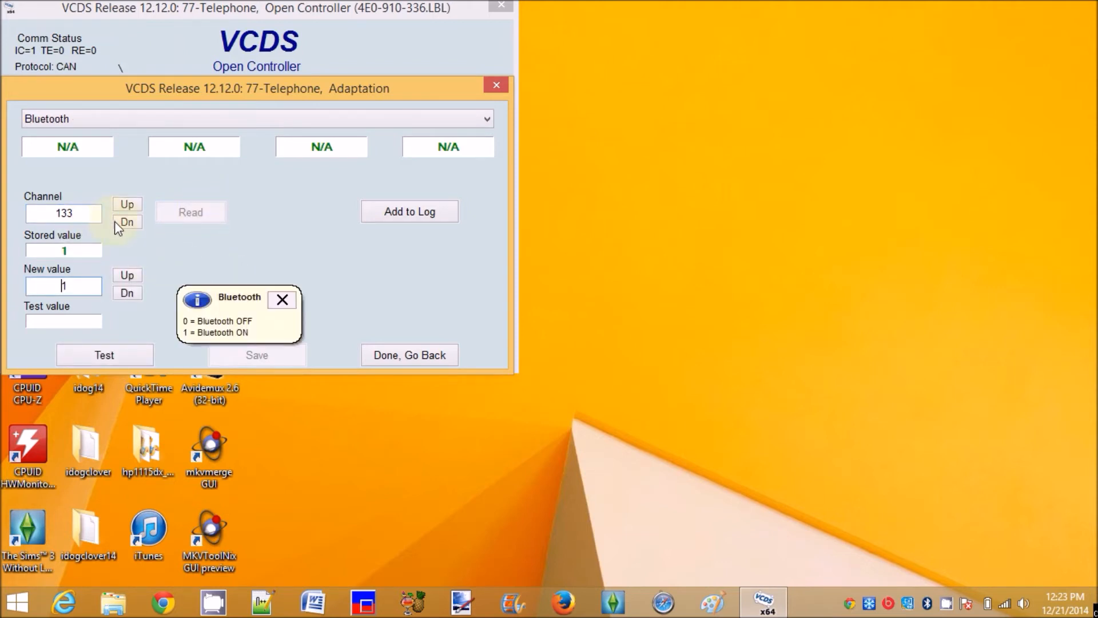
click(127, 221)
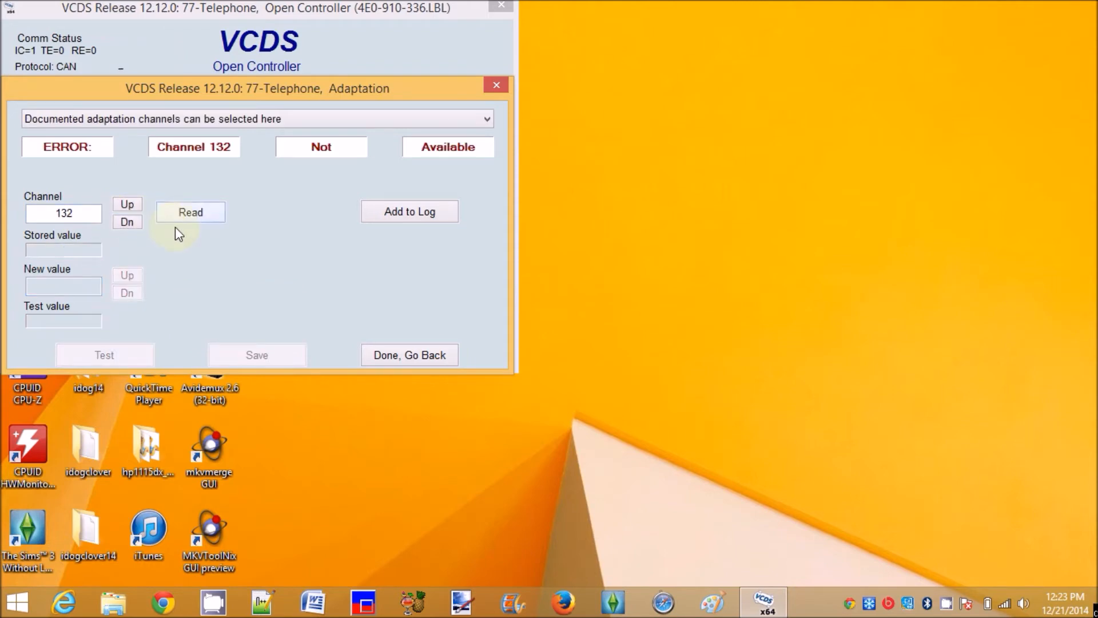
click(190, 211)
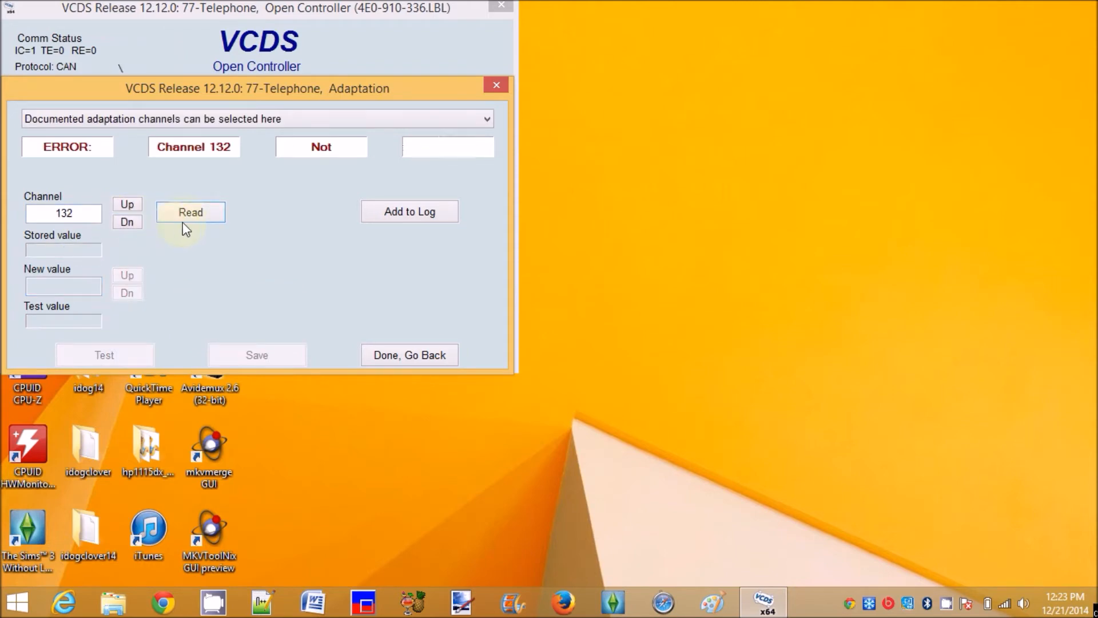
click(190, 211)
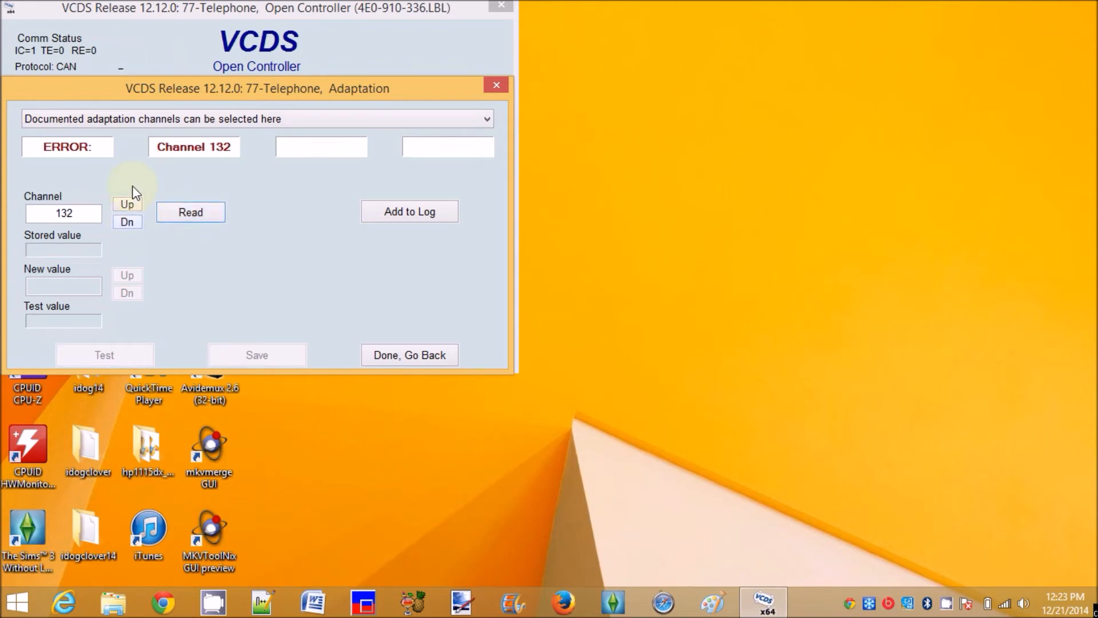
- Step up to channel 134 (hands-free, value 0), read it, and return to channel 133
click(127, 206)
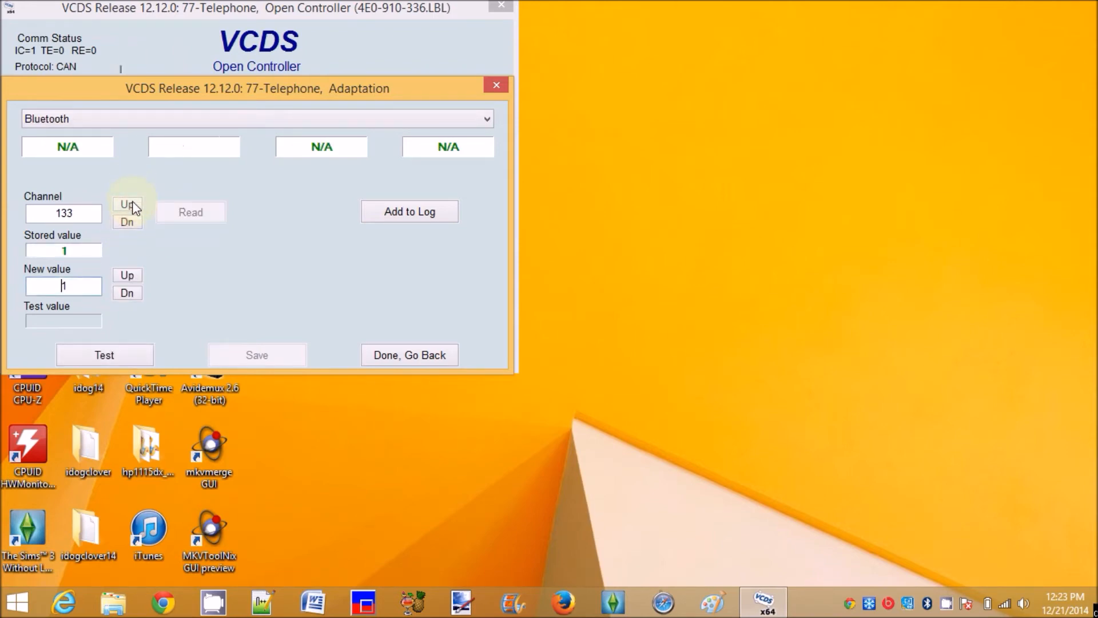
click(126, 204)
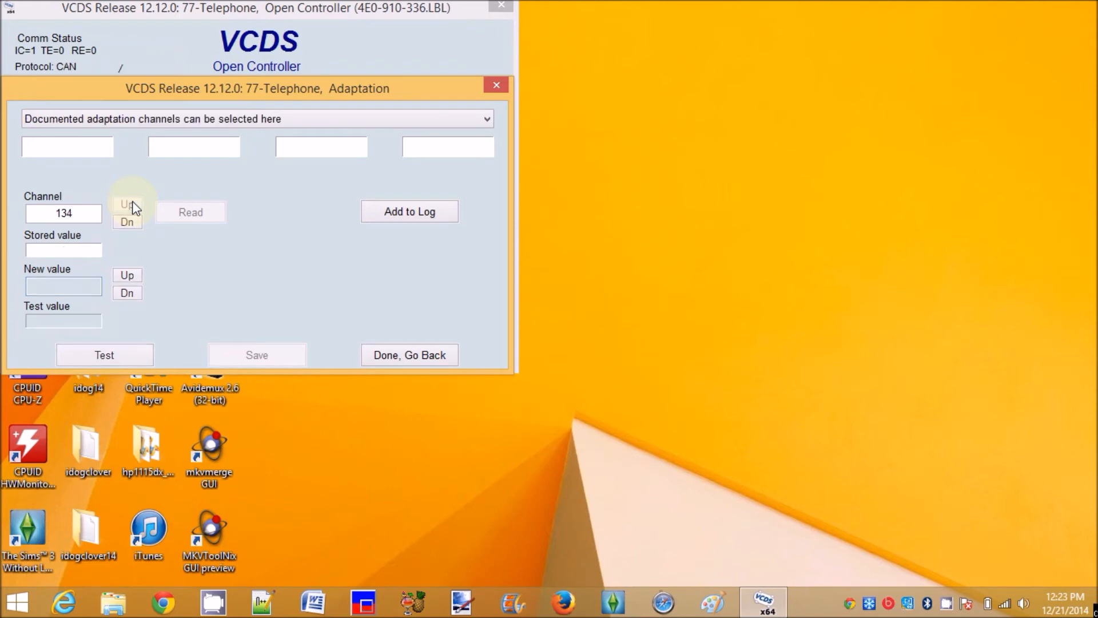
click(191, 212)
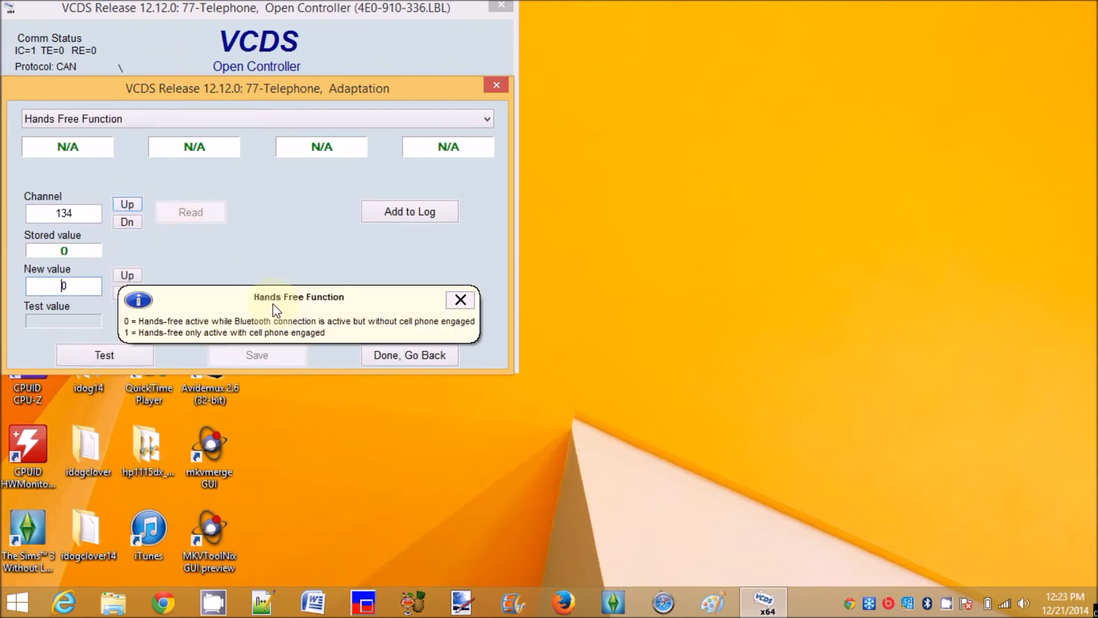
mouse_move(272, 304)
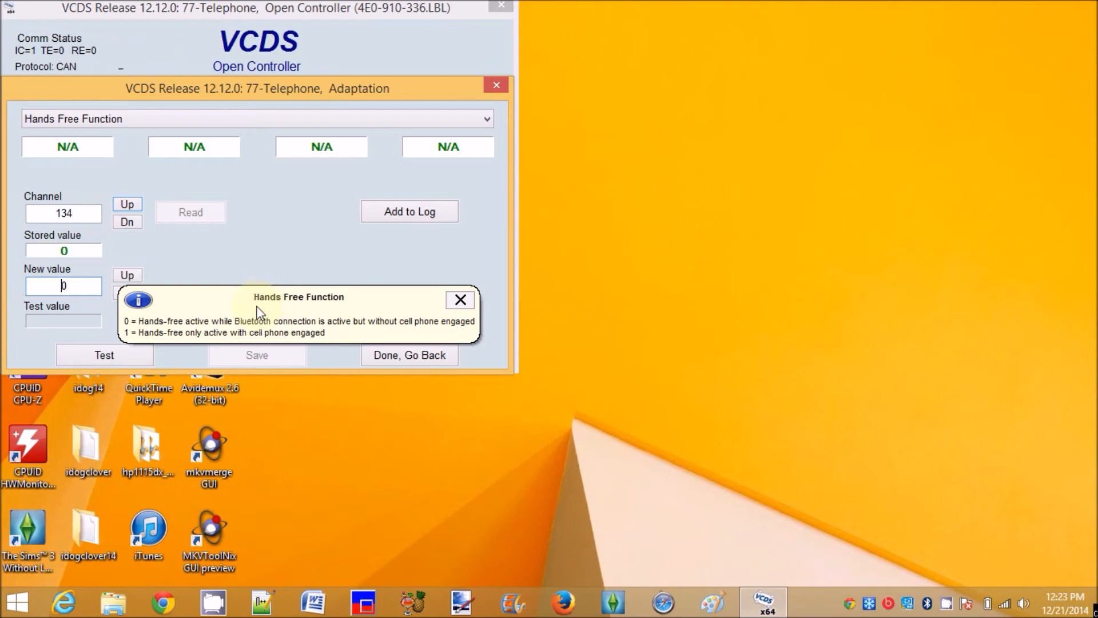
mouse_move(142, 229)
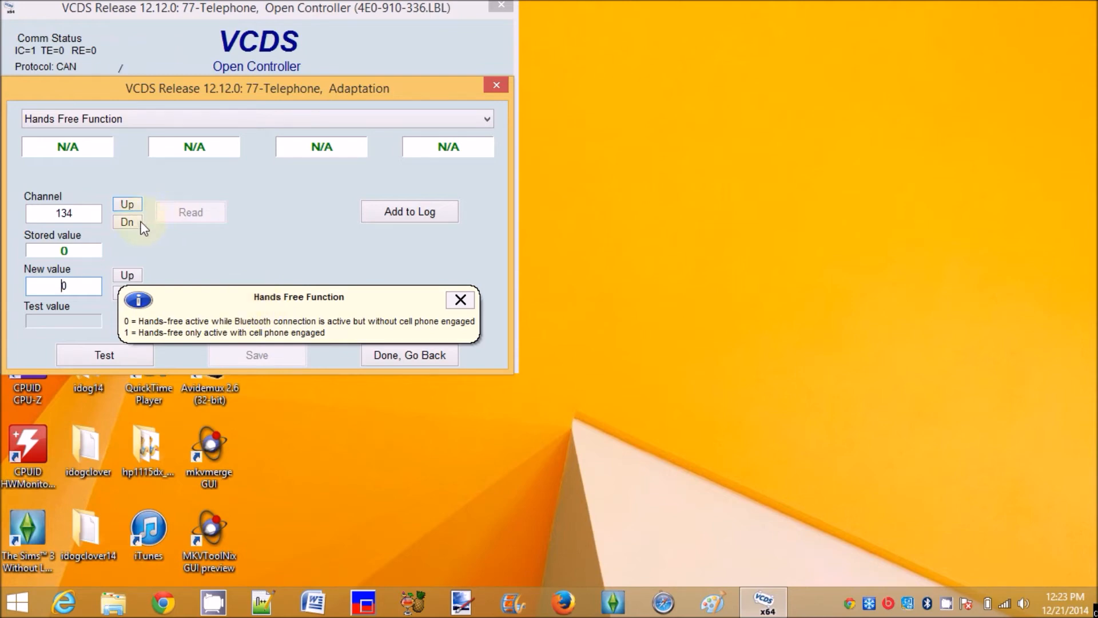
click(127, 222)
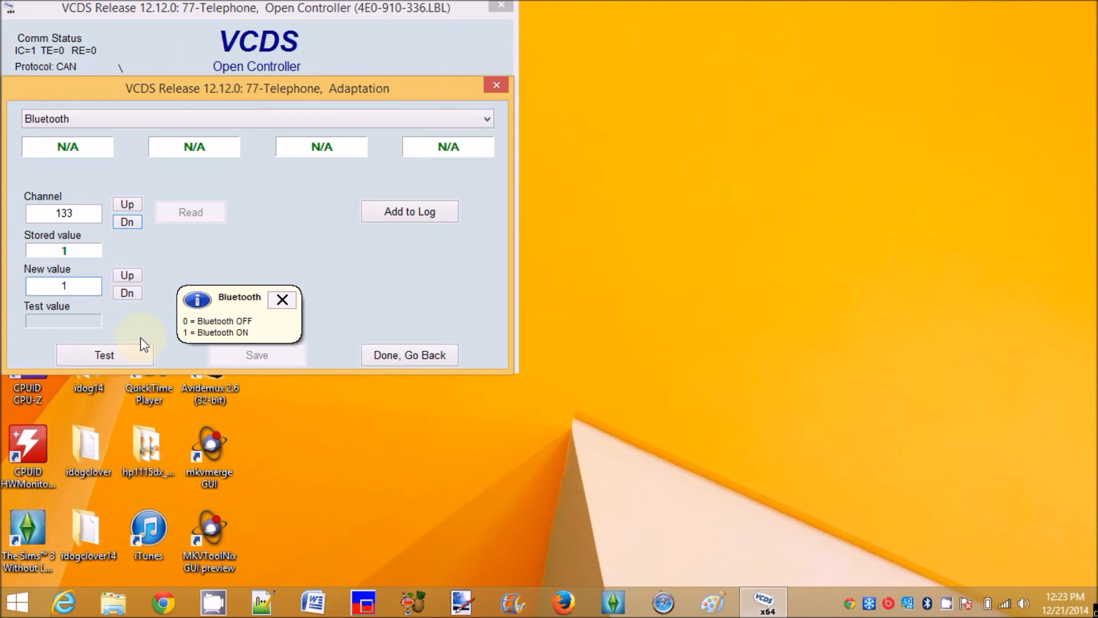
mouse_move(150, 243)
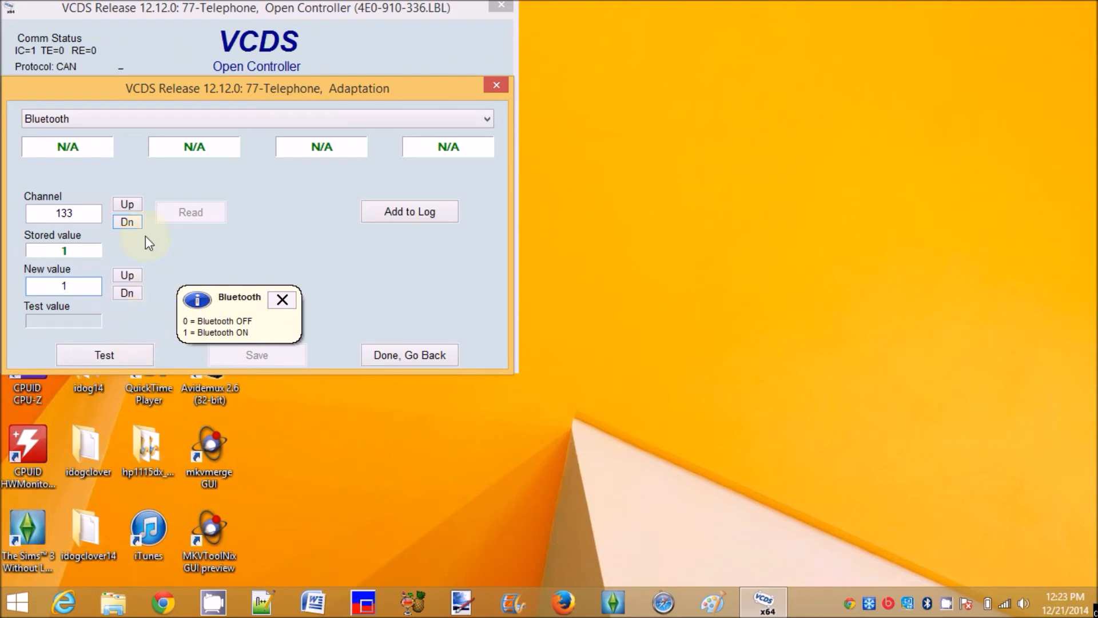
- Read channel 132, confirming it is not available, then leave adaptation to the controller screen
click(127, 222)
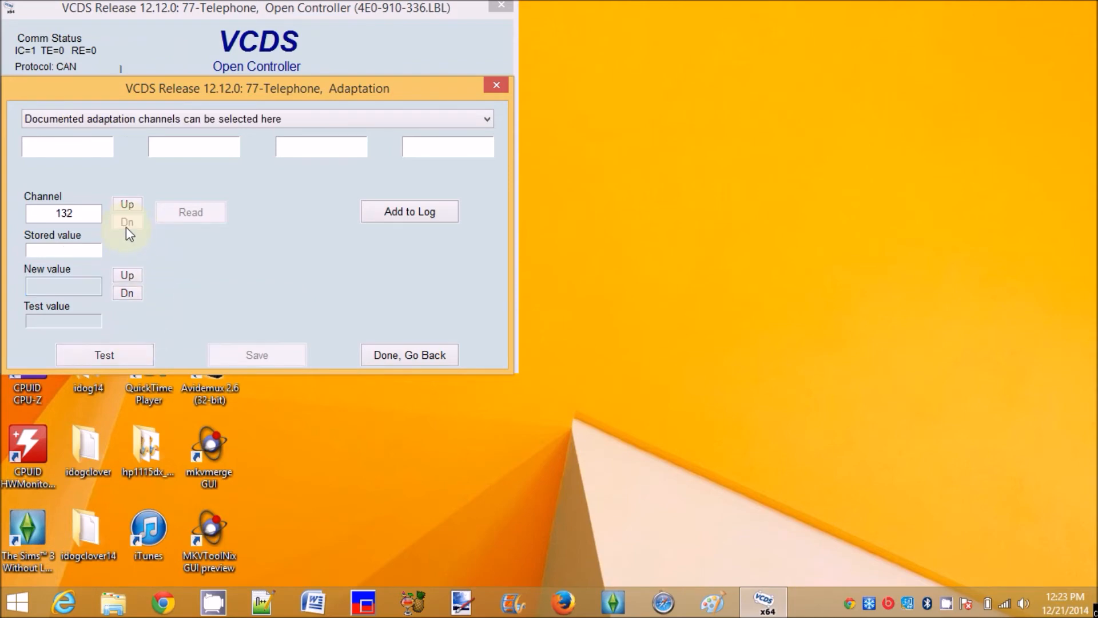
click(191, 212)
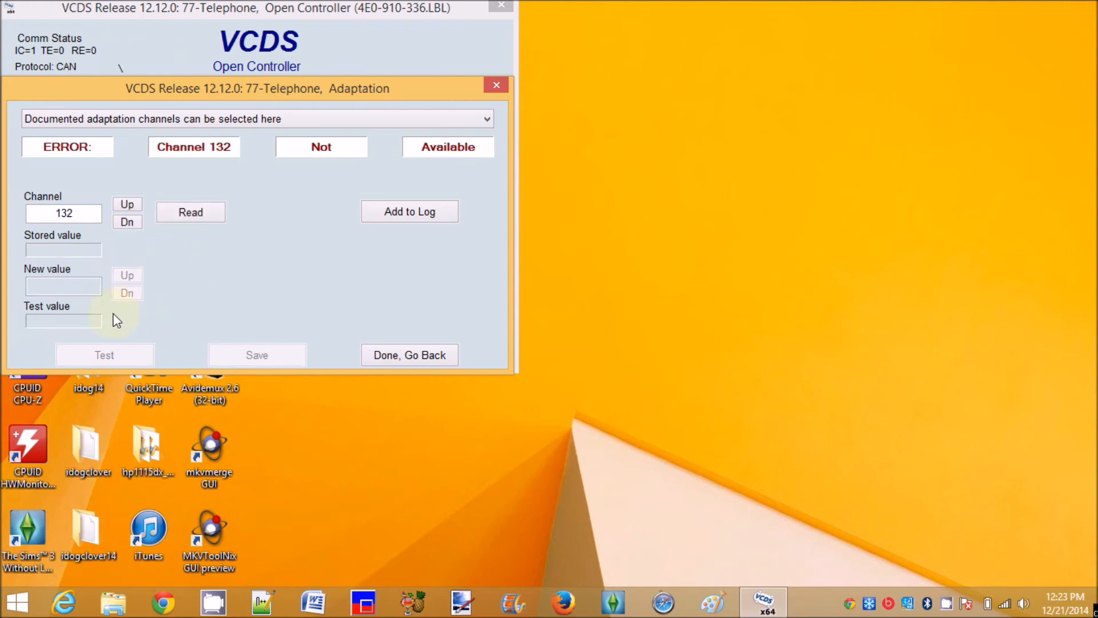
mouse_move(123, 311)
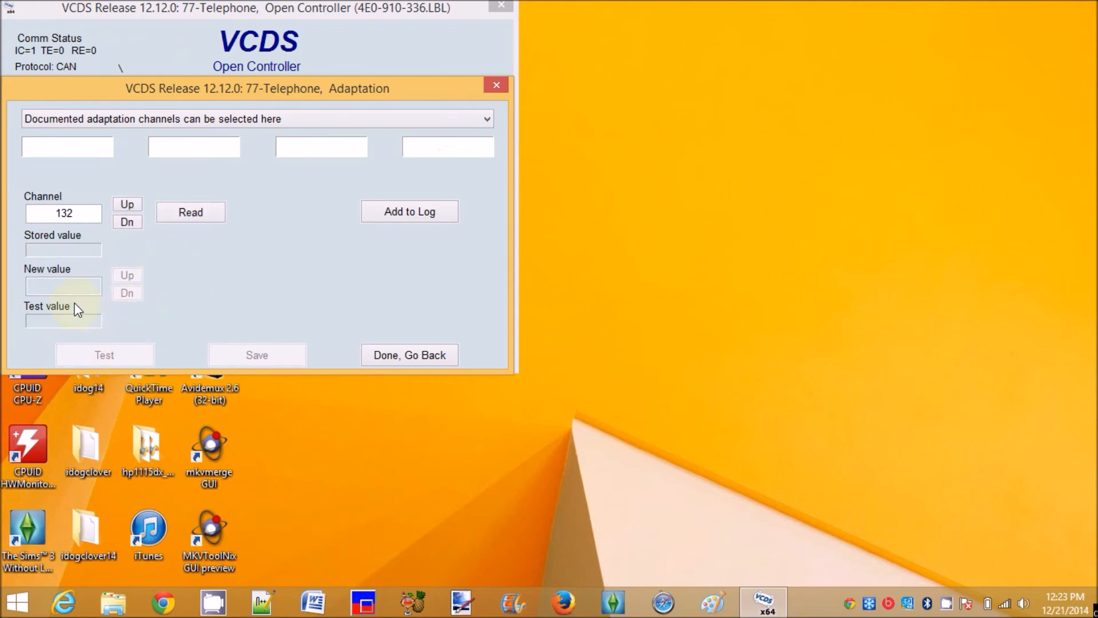
click(190, 212)
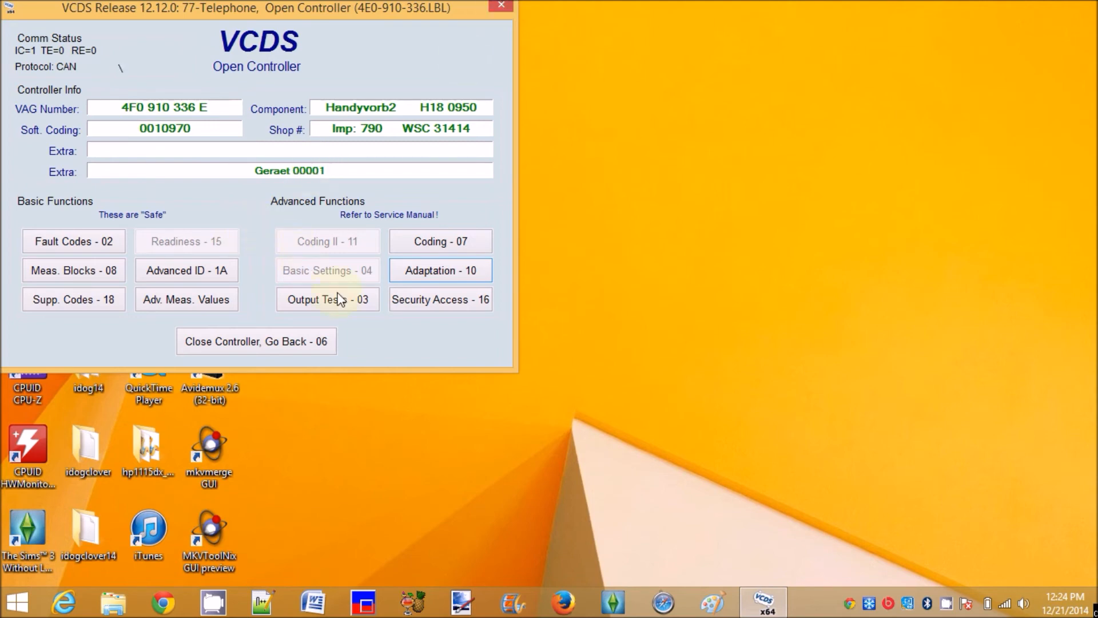
click(440, 270)
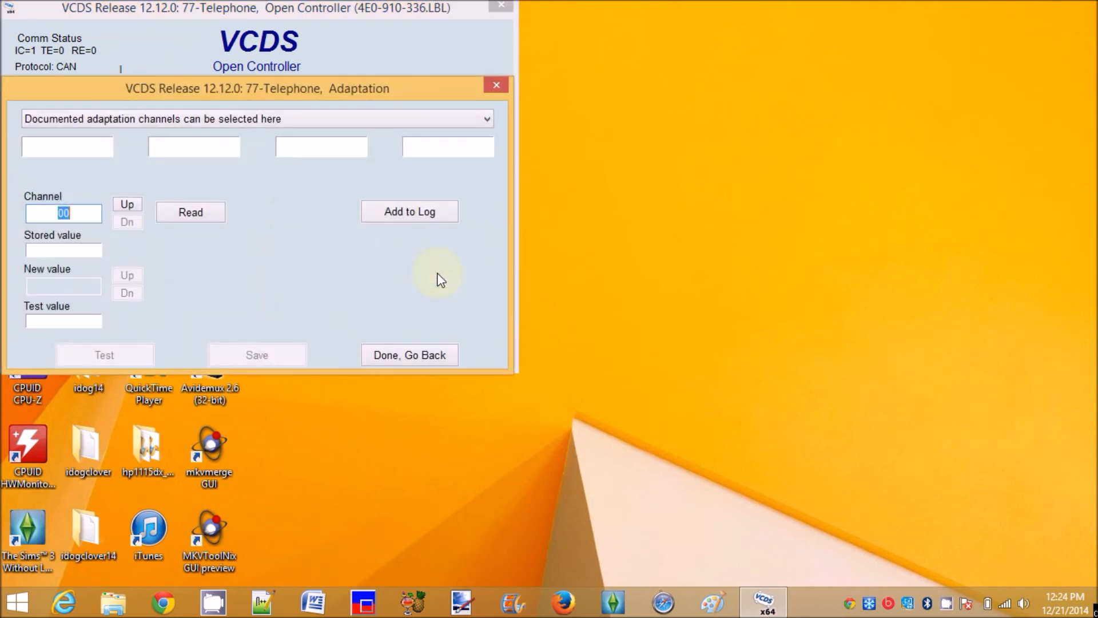
mouse_move(153, 264)
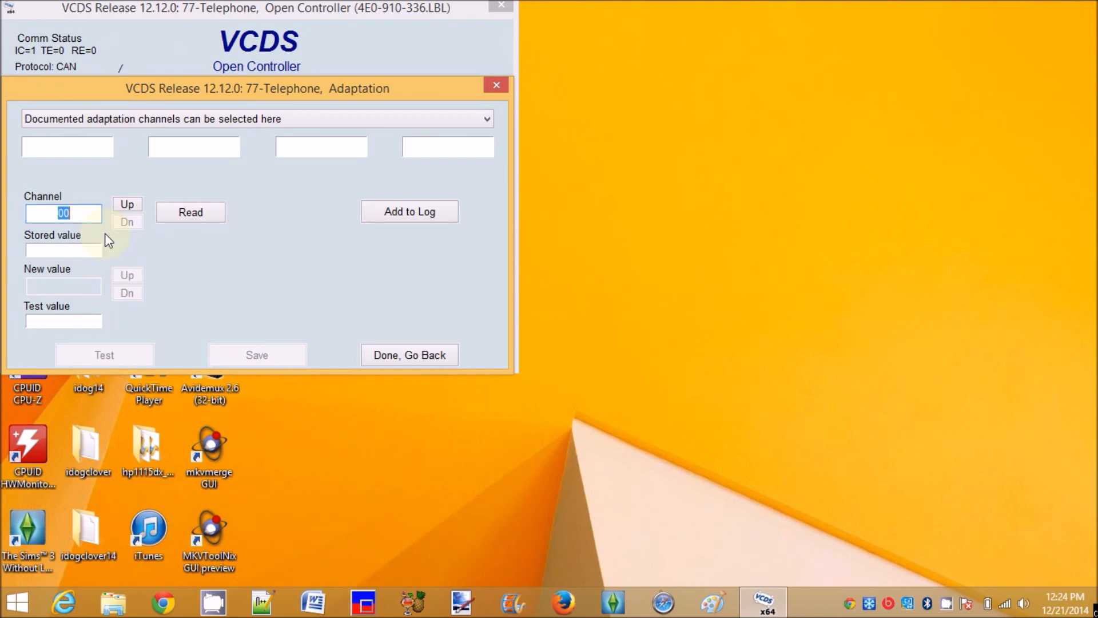
text(134)
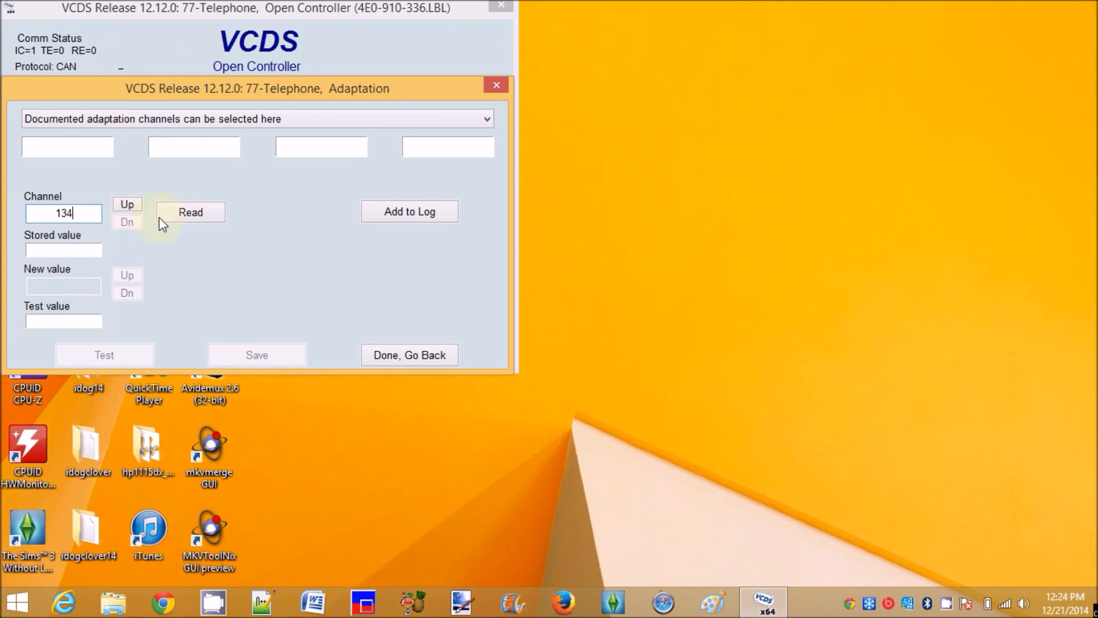
click(190, 211)
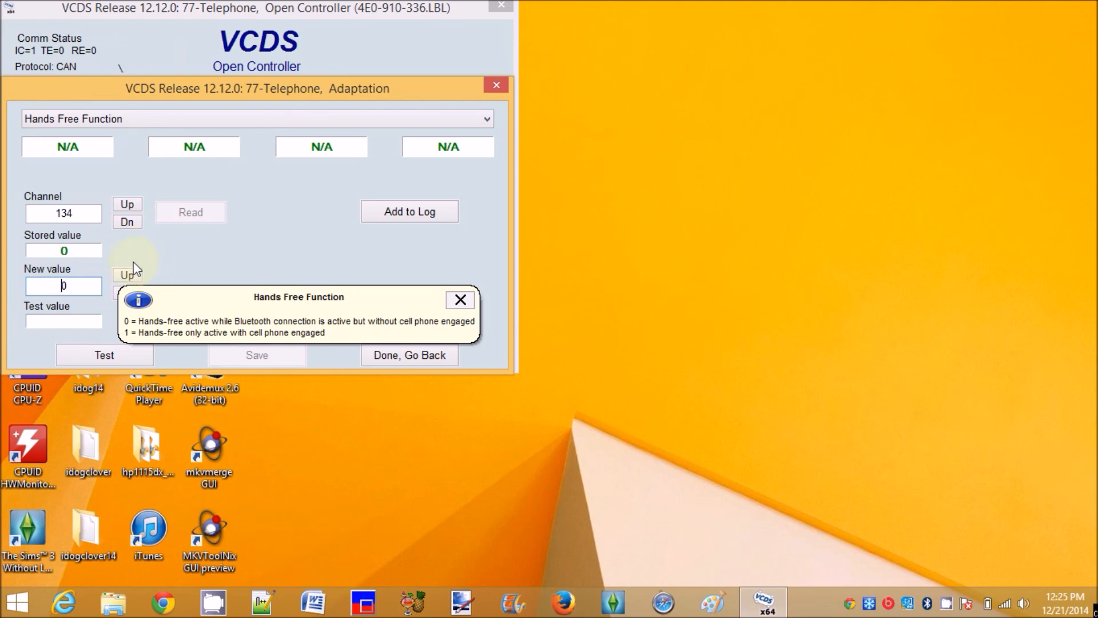
mouse_move(180, 243)
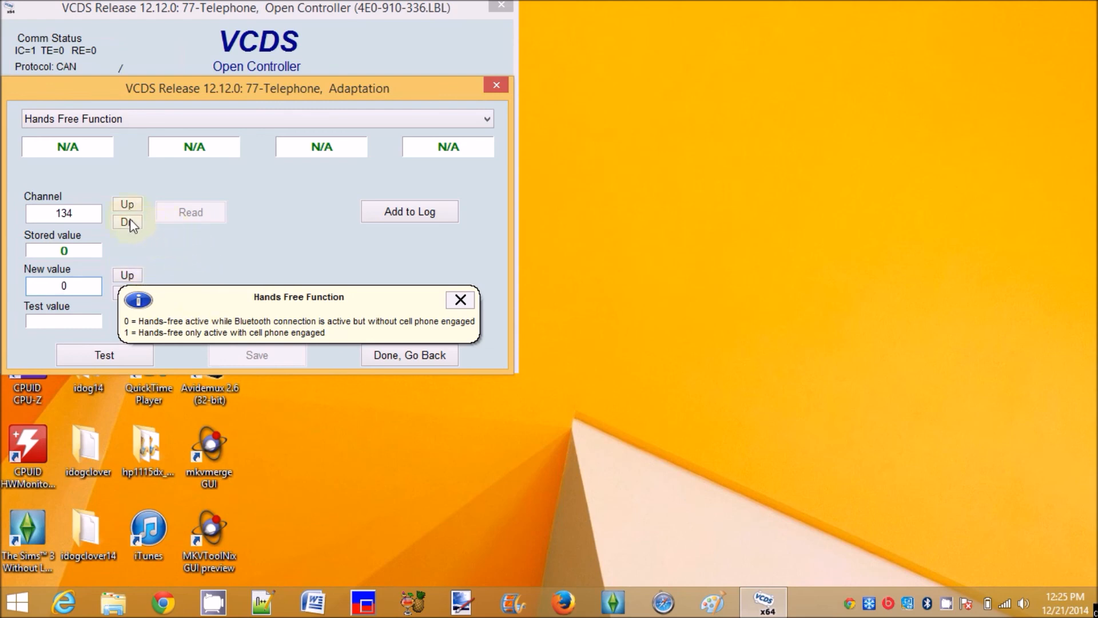
click(127, 222)
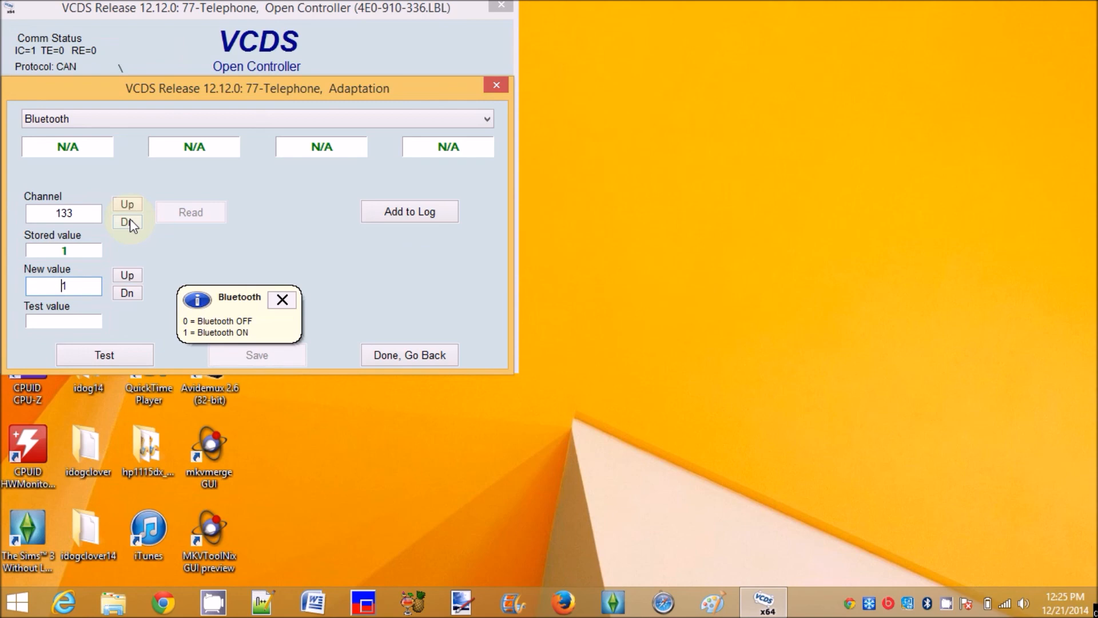
click(127, 222)
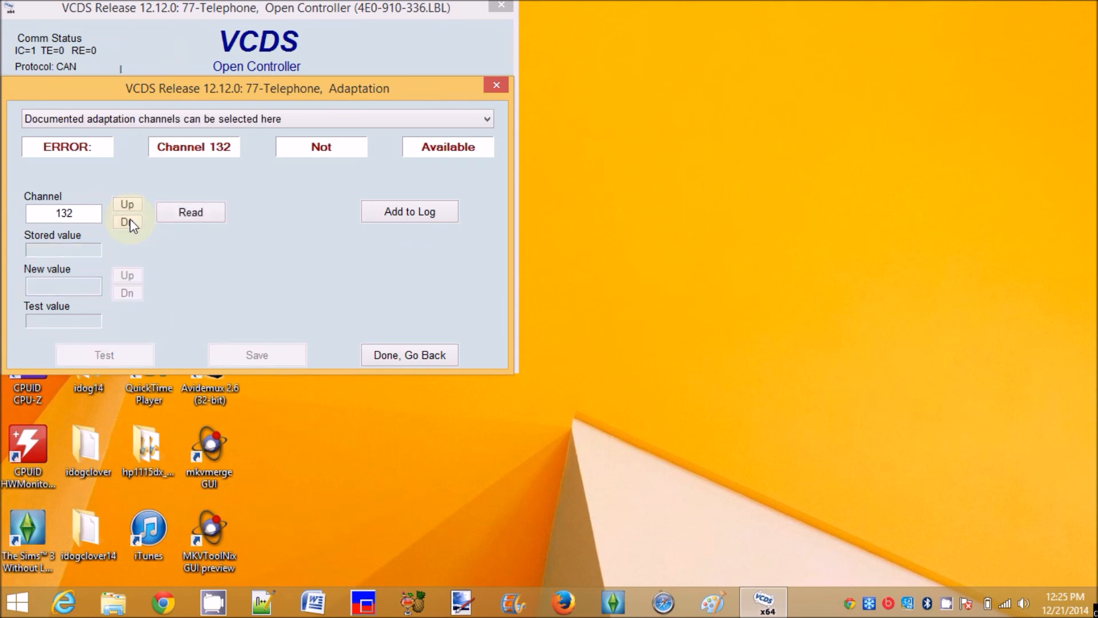
mouse_move(212, 260)
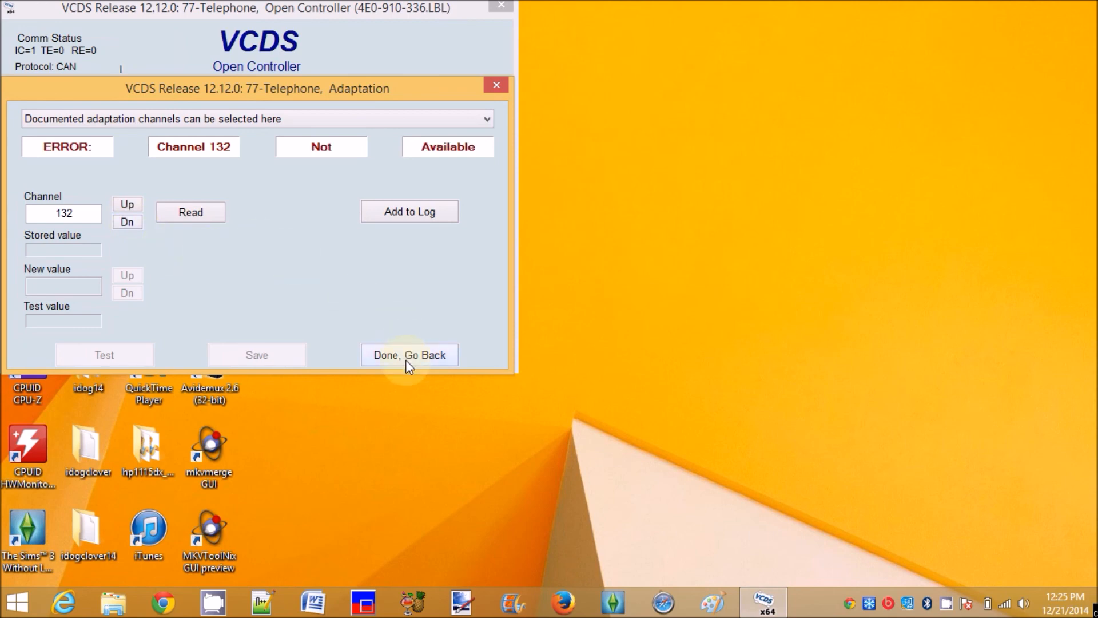
click(409, 354)
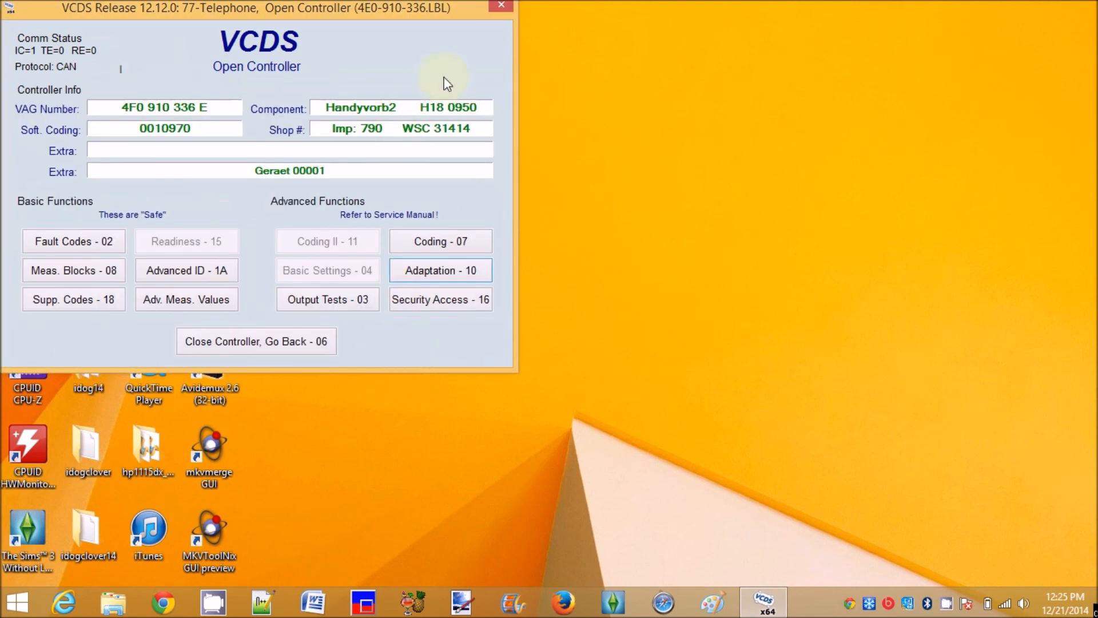